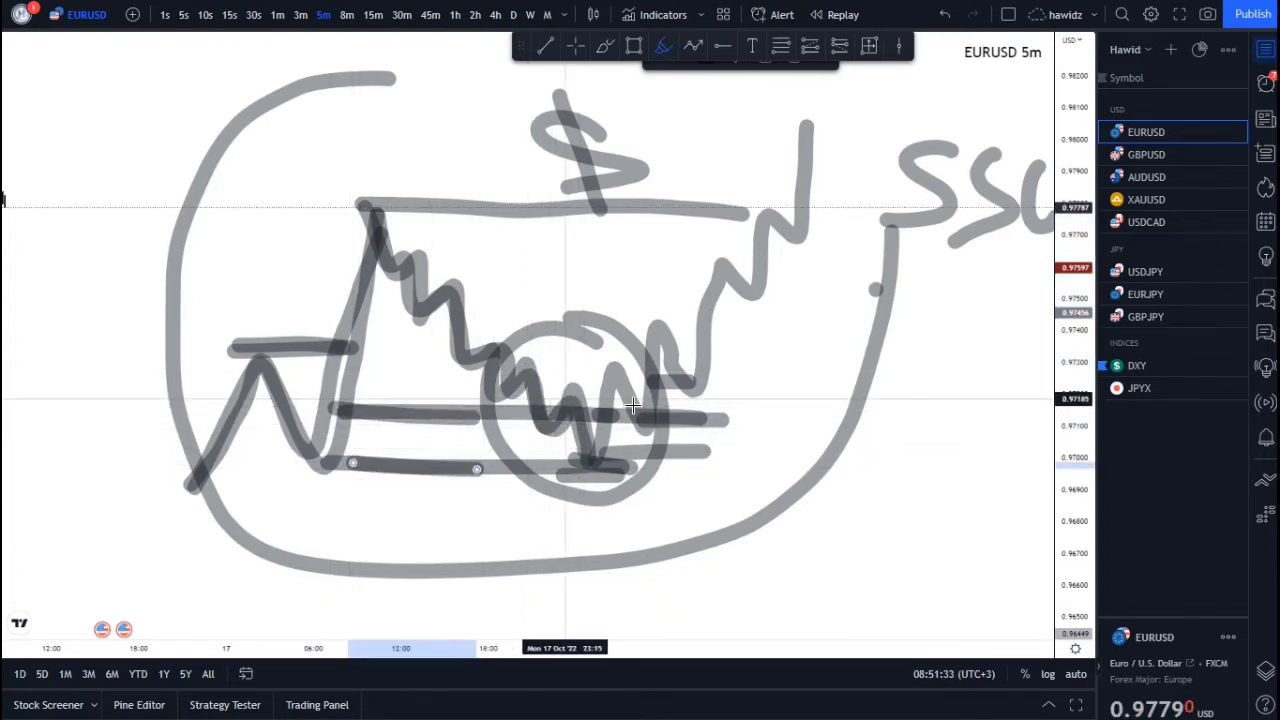
mouse_move(624, 378)
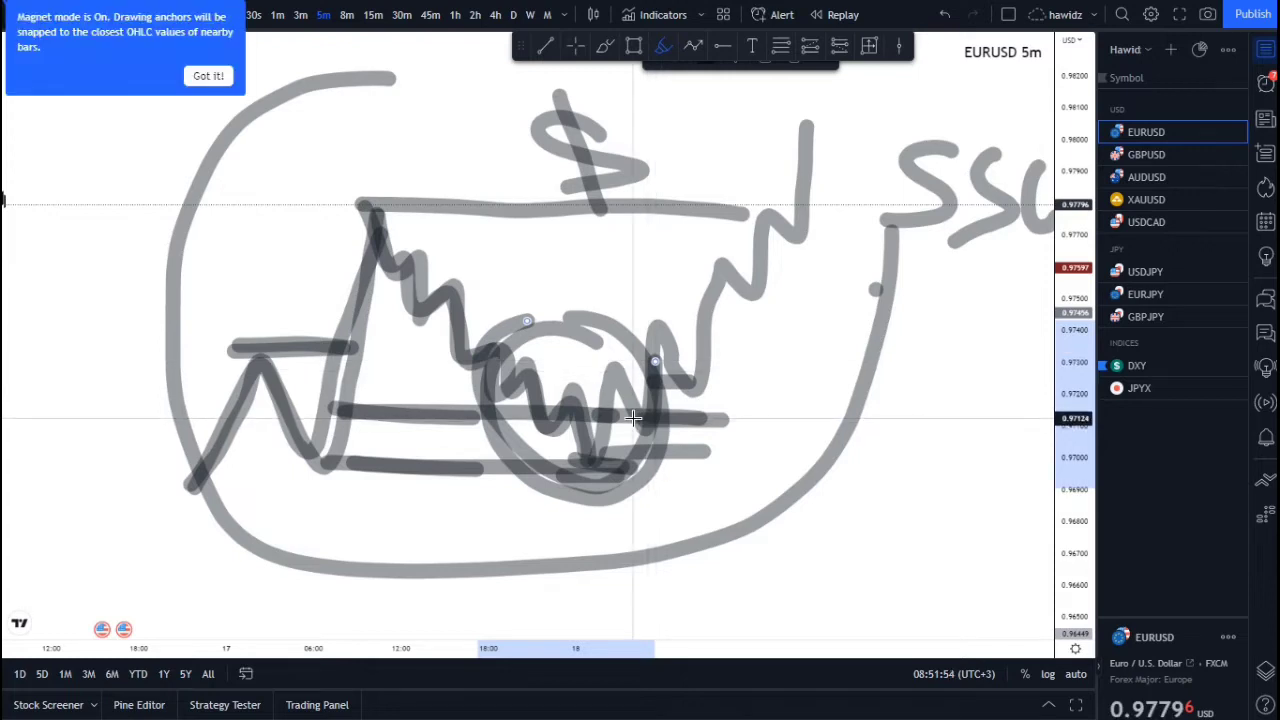
Acknowledge the Magnet mode notice with 'Got it!' so anchors snap to bar prices.
left_click(208, 76)
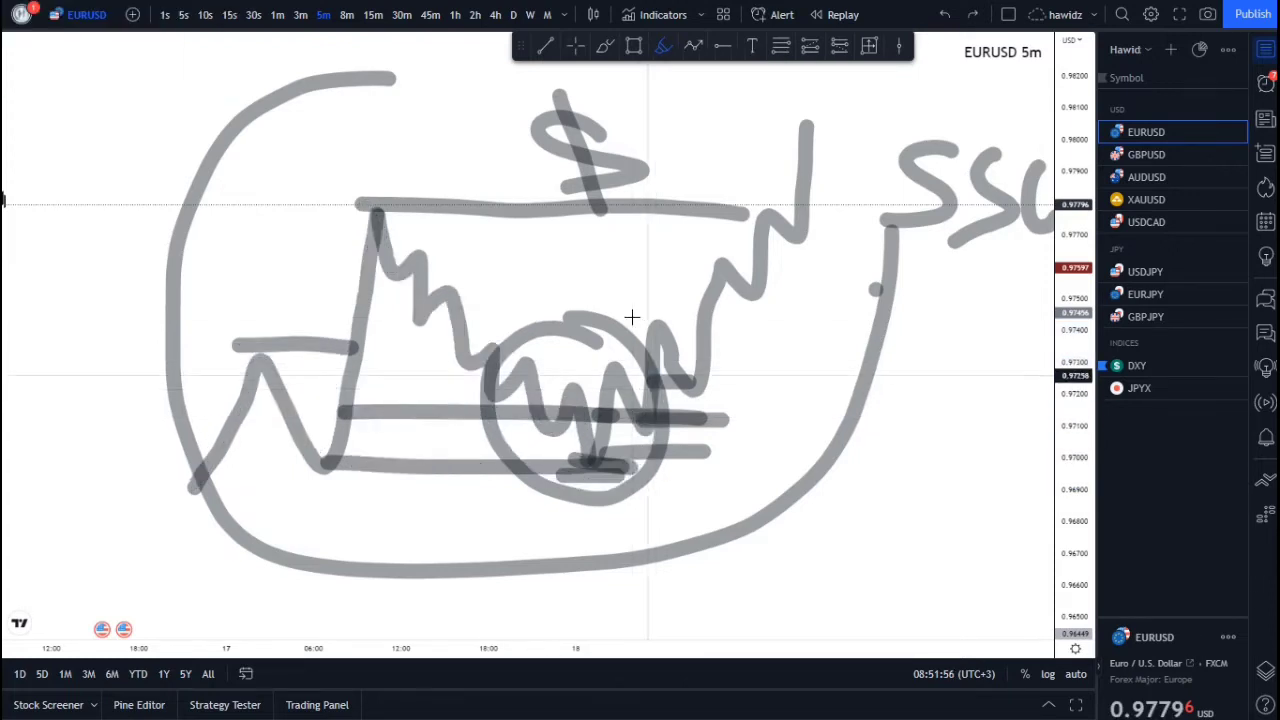
mouse_move(888, 442)
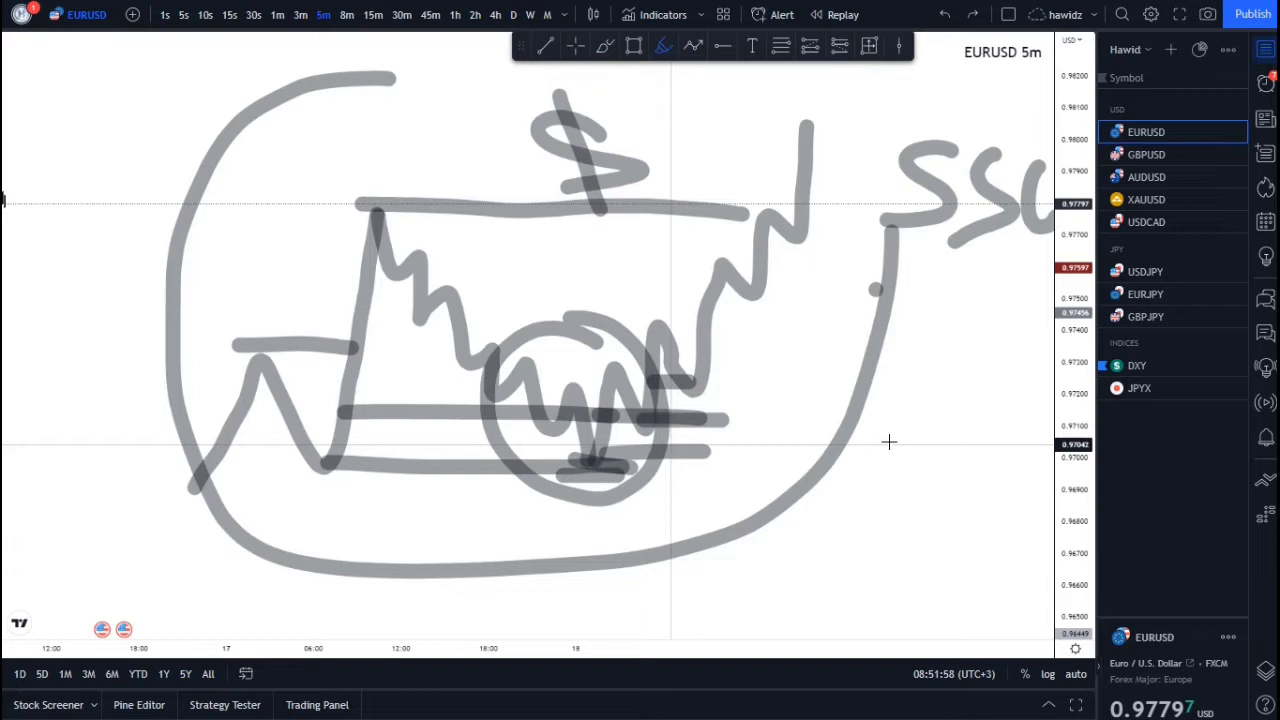
mouse_move(548, 376)
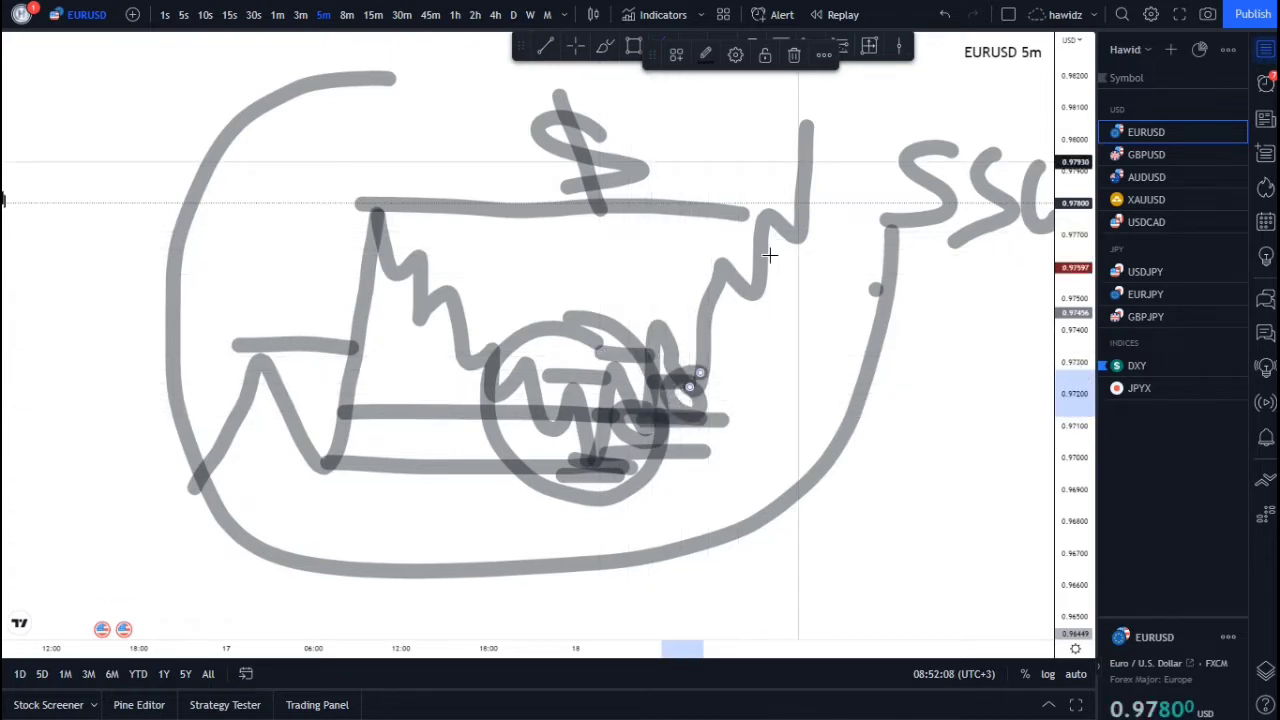
mouse_move(364, 204)
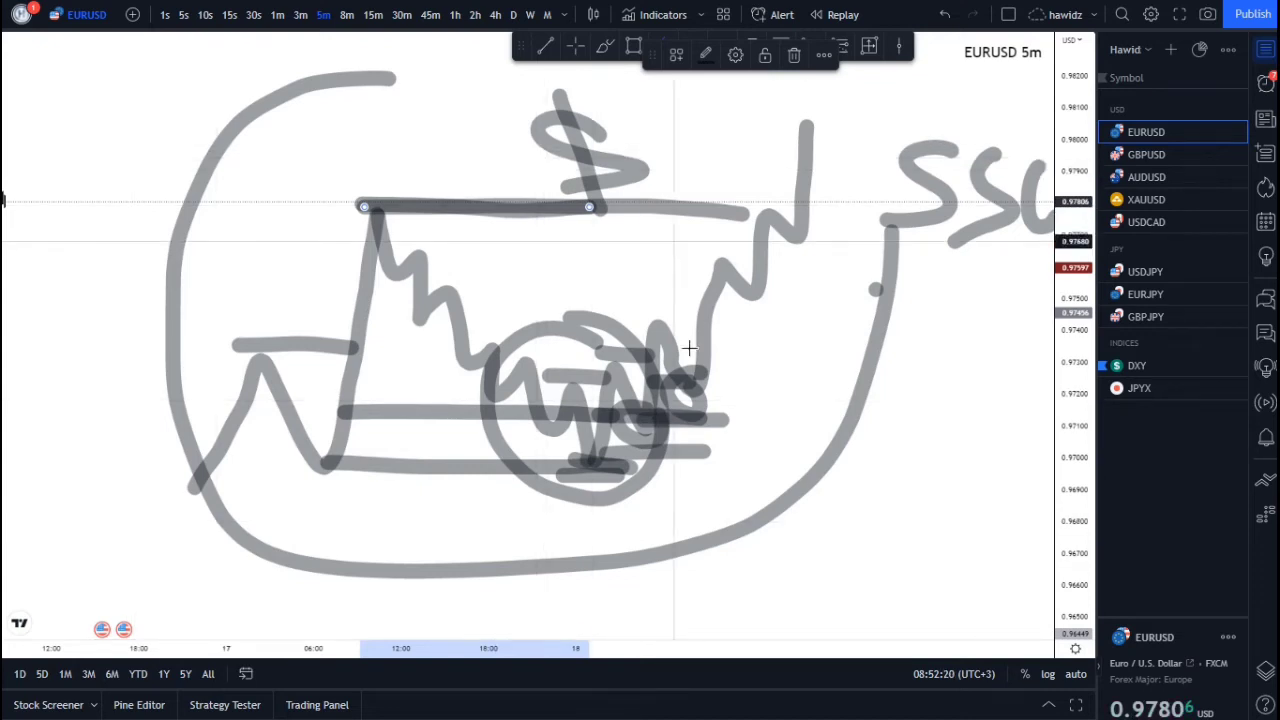
mouse_move(696, 404)
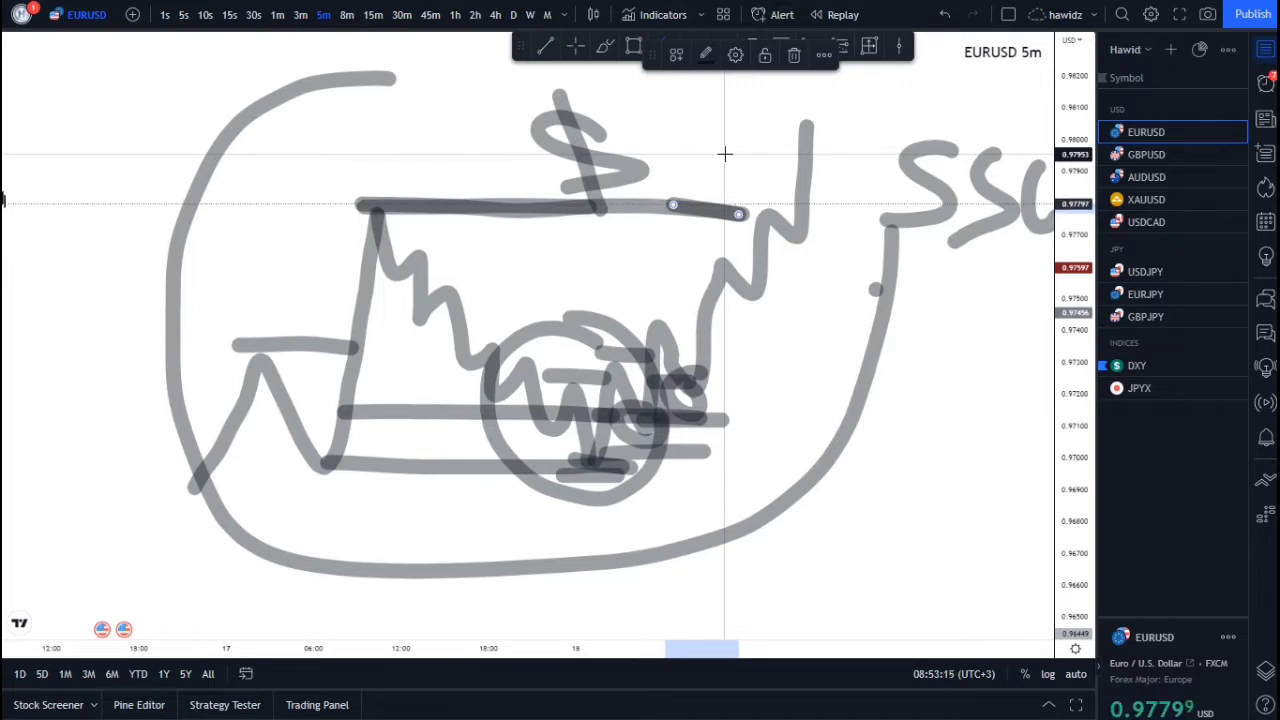
mouse_move(700, 172)
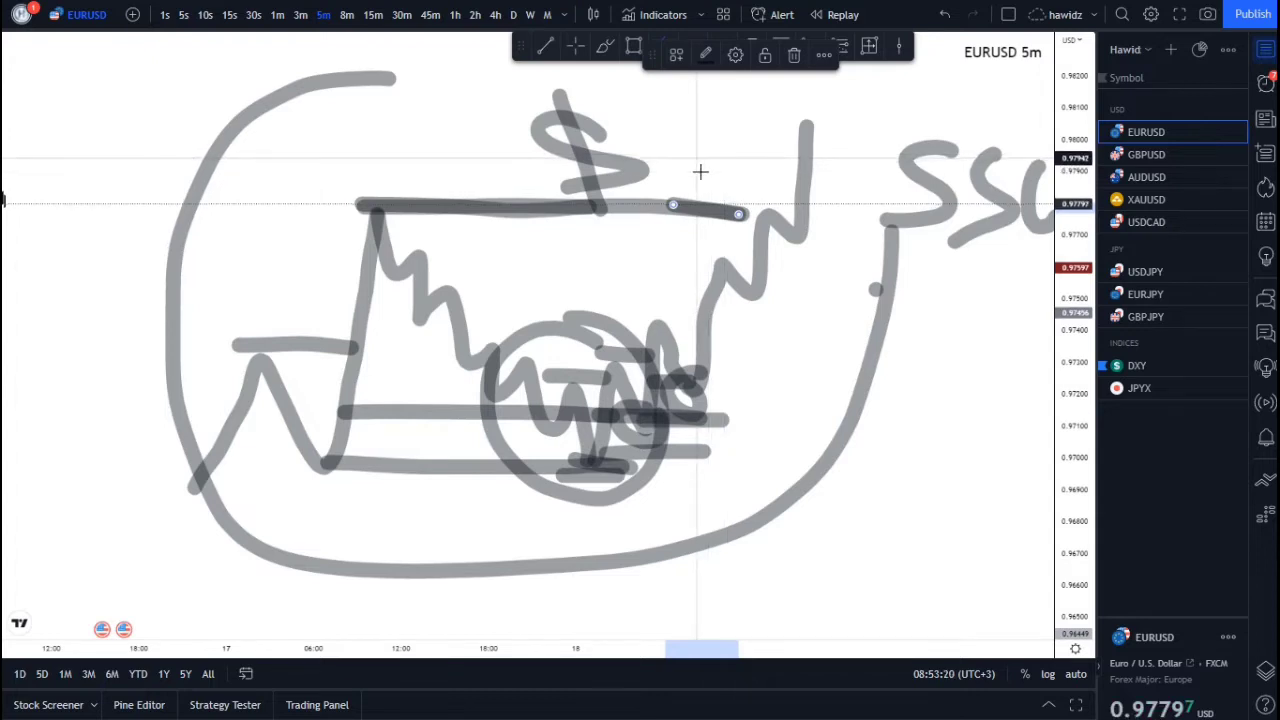
mouse_move(812, 250)
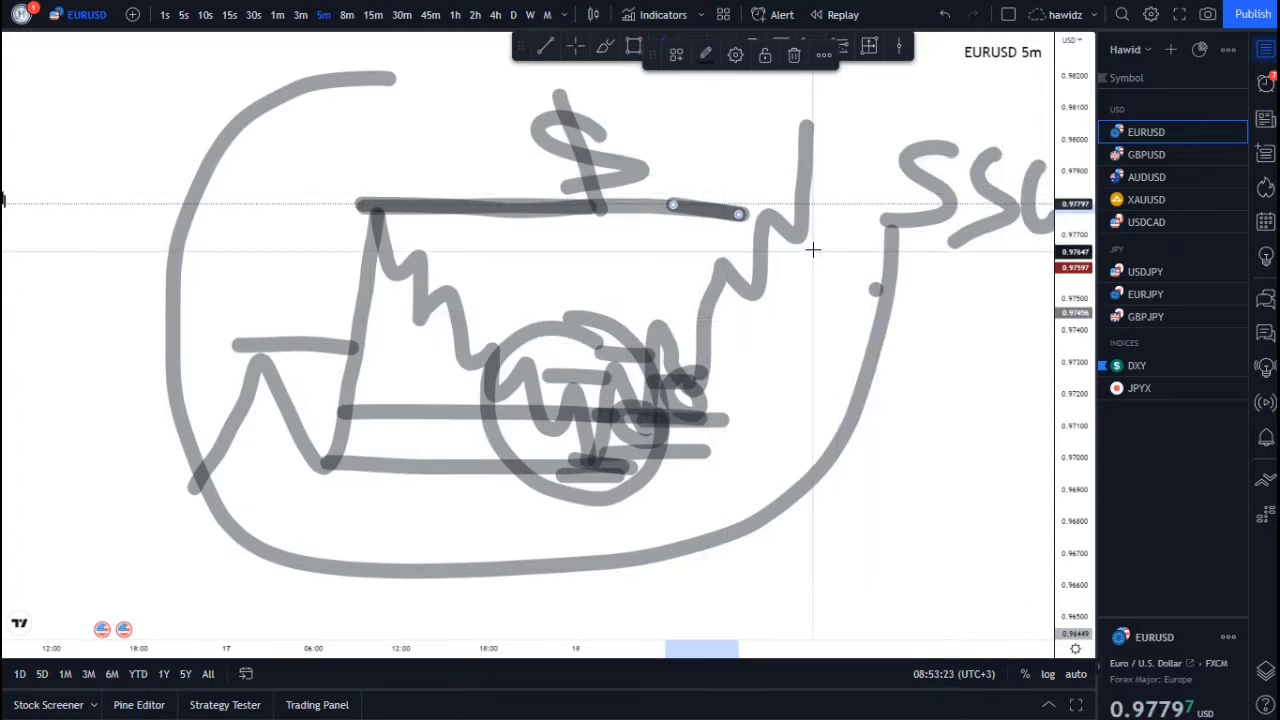
mouse_move(684, 200)
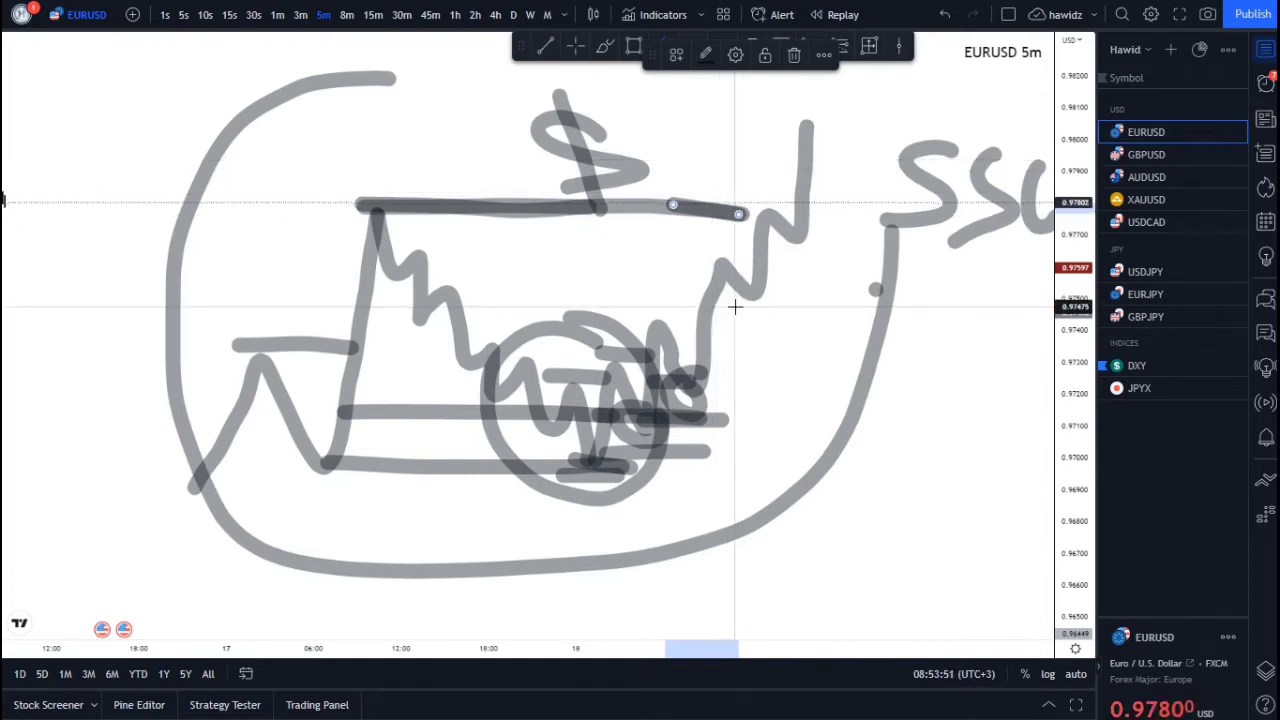
mouse_move(672, 262)
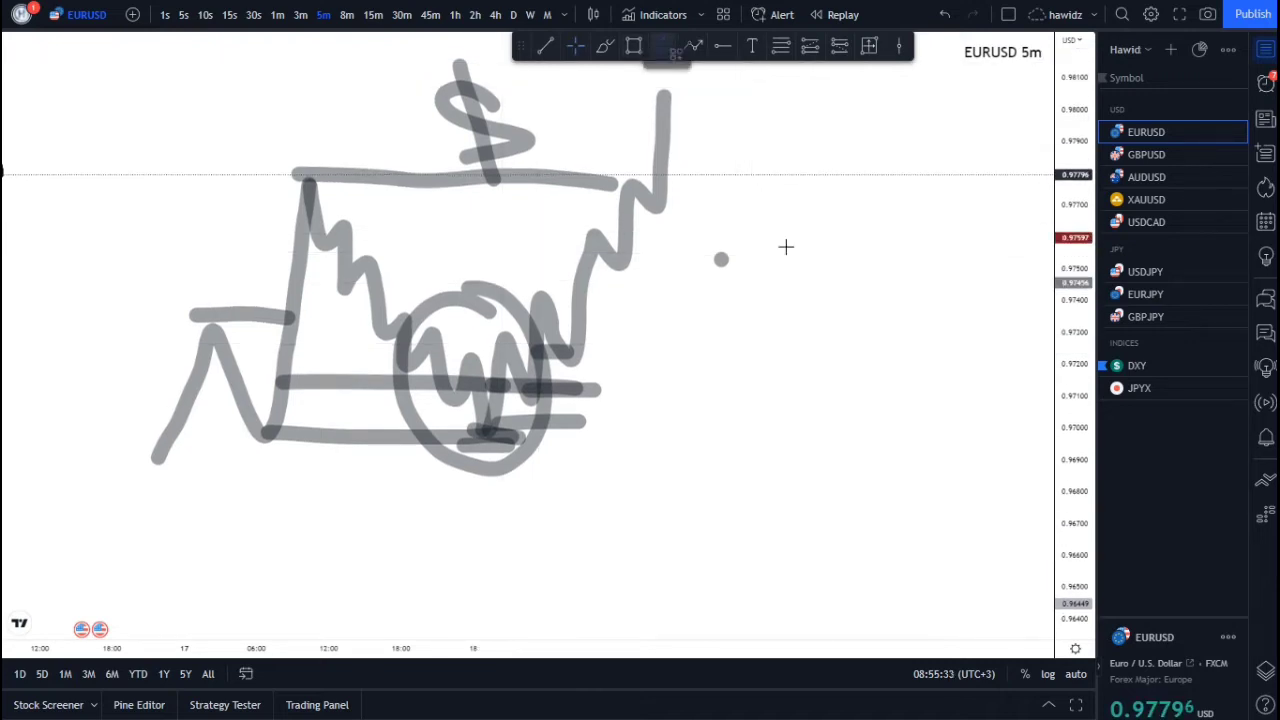
mouse_move(676, 284)
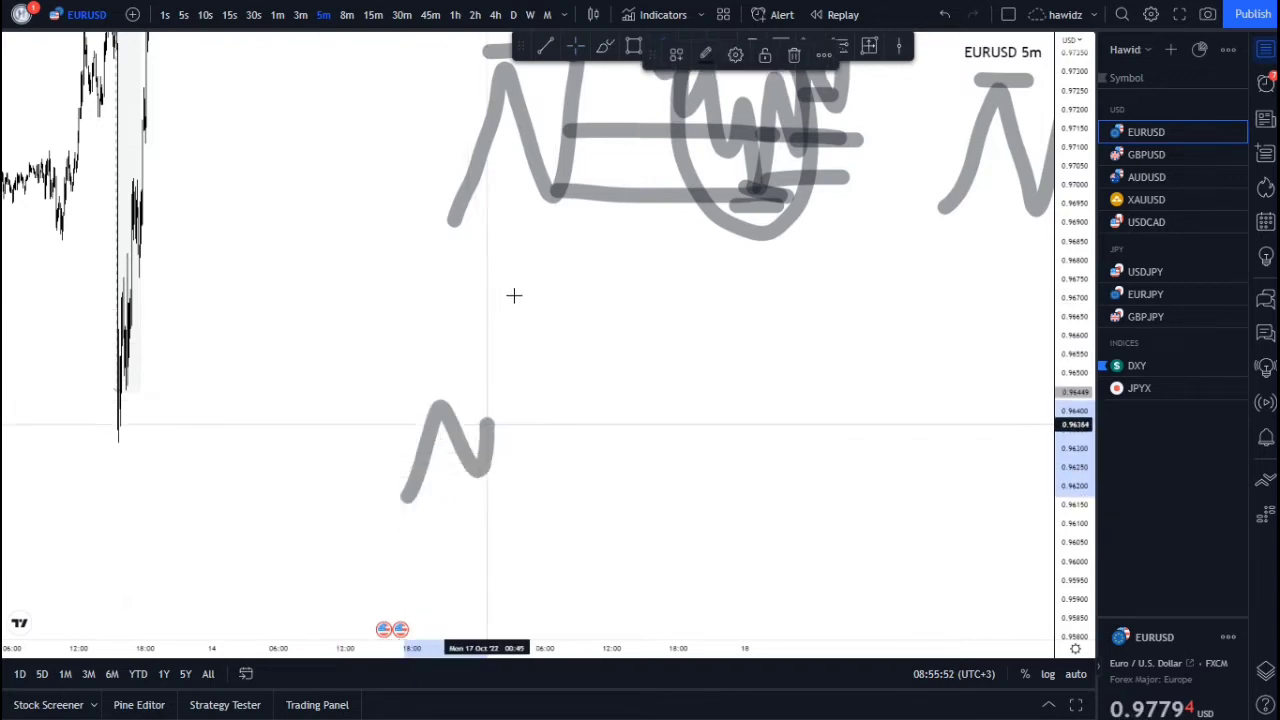
Brush-sketch the rally and choppy pullback of the second schematic.
left_click_drag(430, 400, 524, 236)
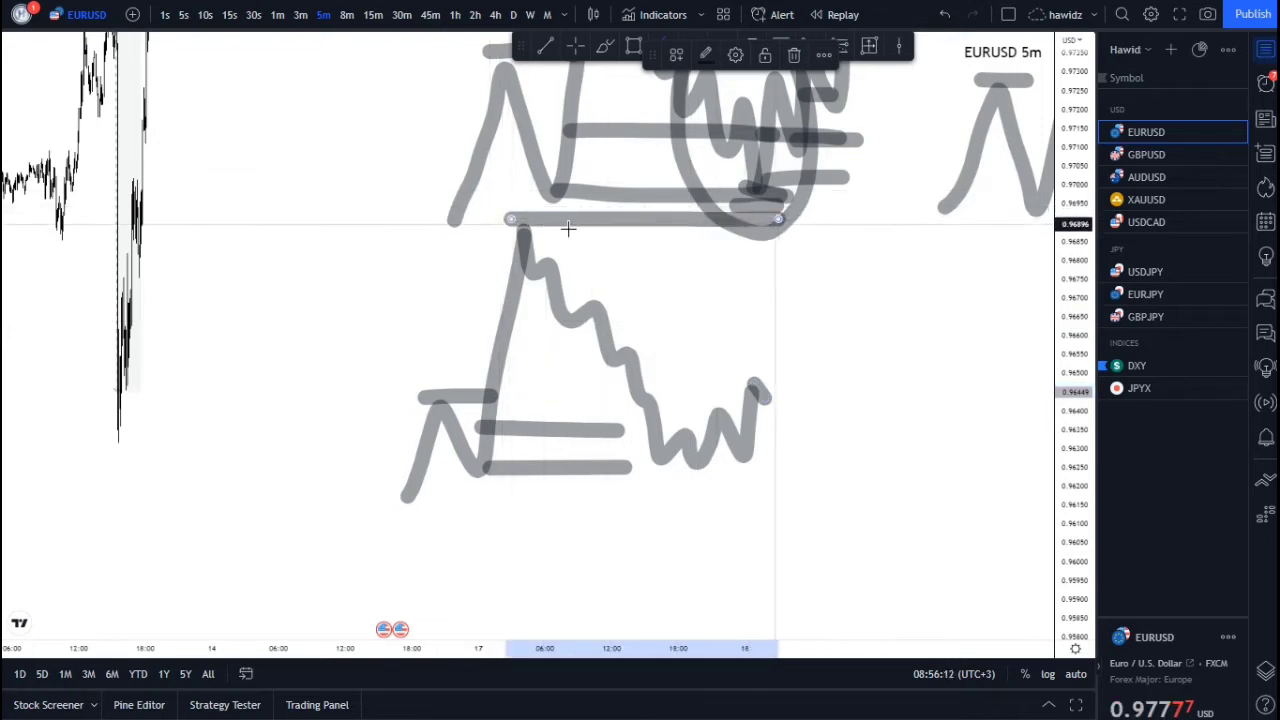
mouse_move(628, 258)
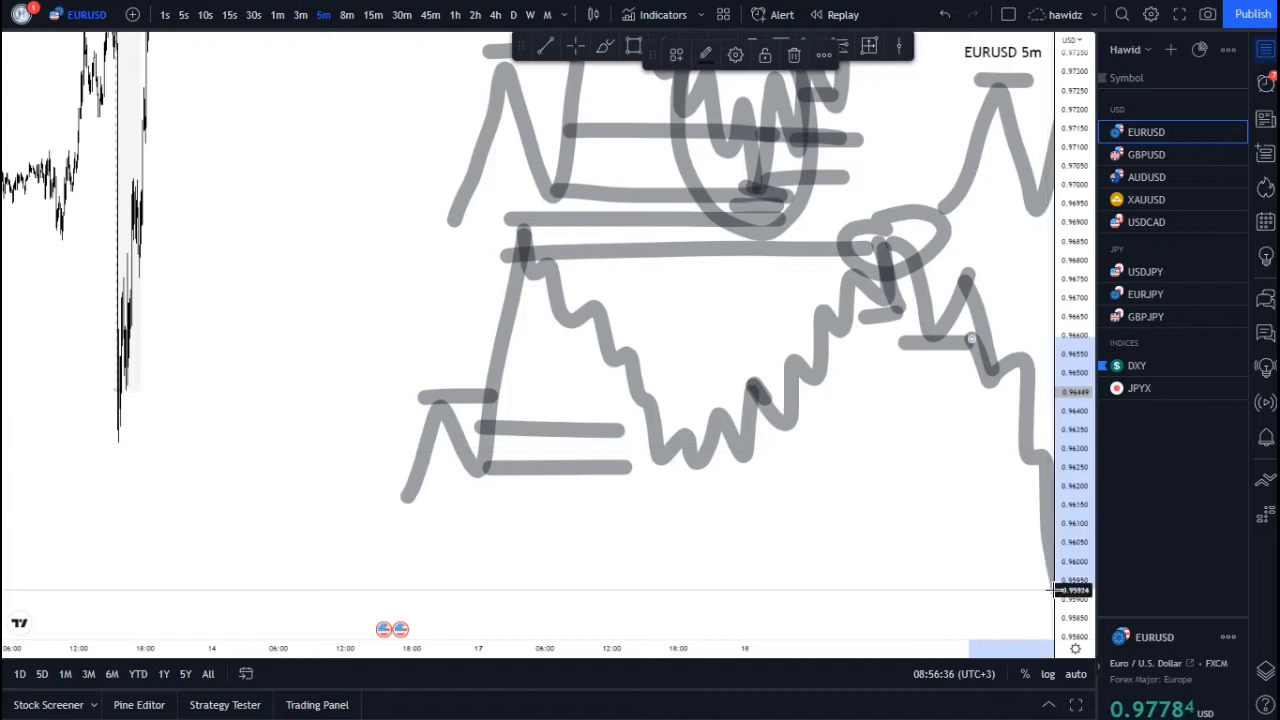
Extend the sketched price path rightward toward the break level and sharp drop.
left_click_drag(376, 508, 768, 508)
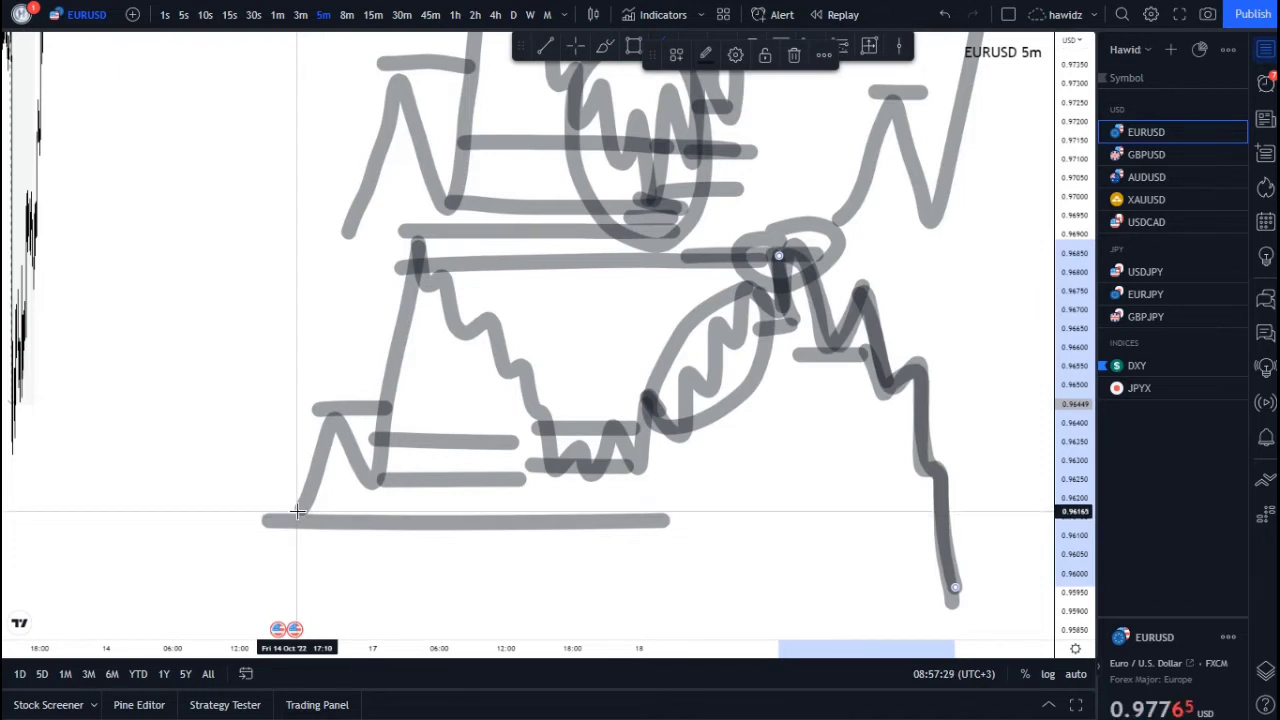
mouse_move(316, 532)
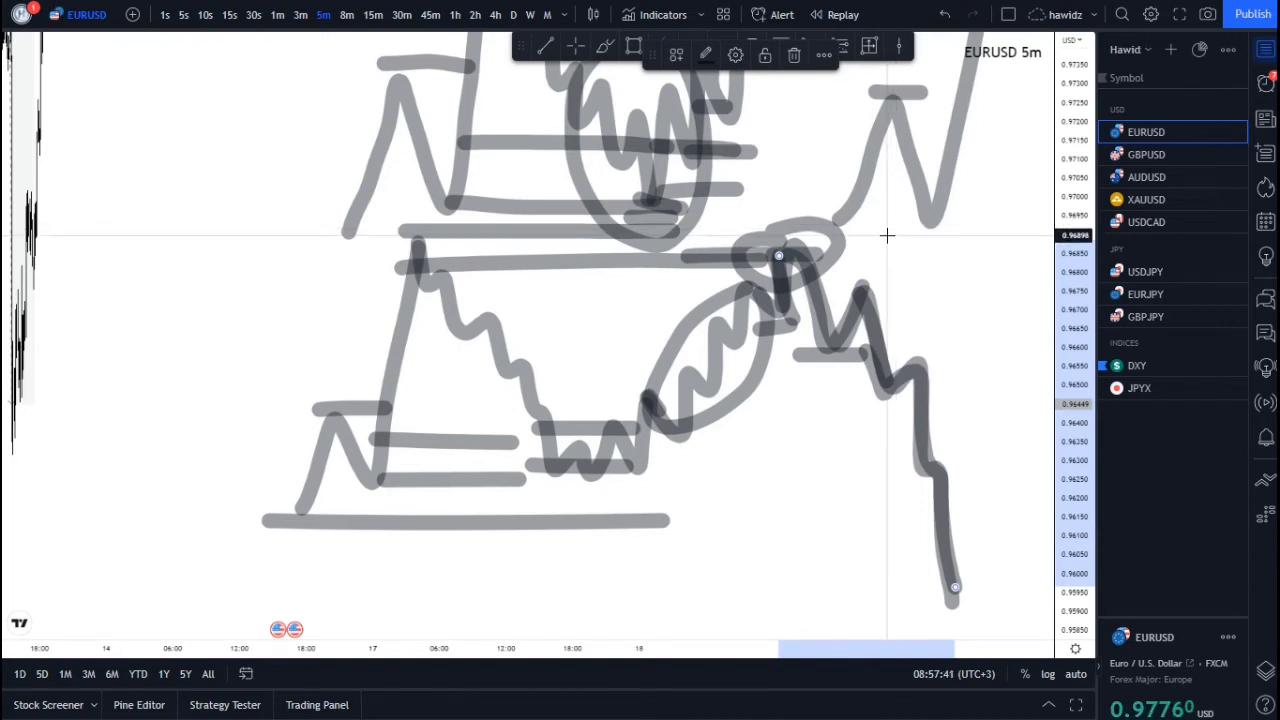
left_click_drag(884, 236, 780, 198)
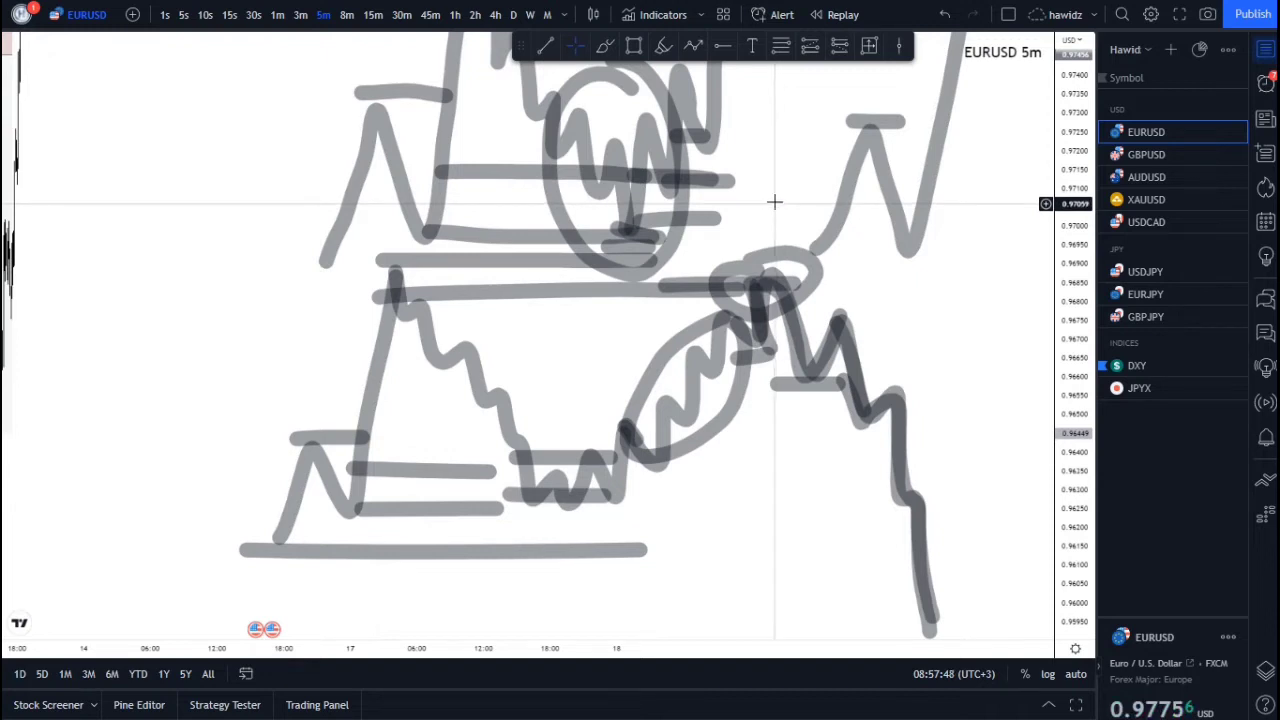
mouse_move(788, 148)
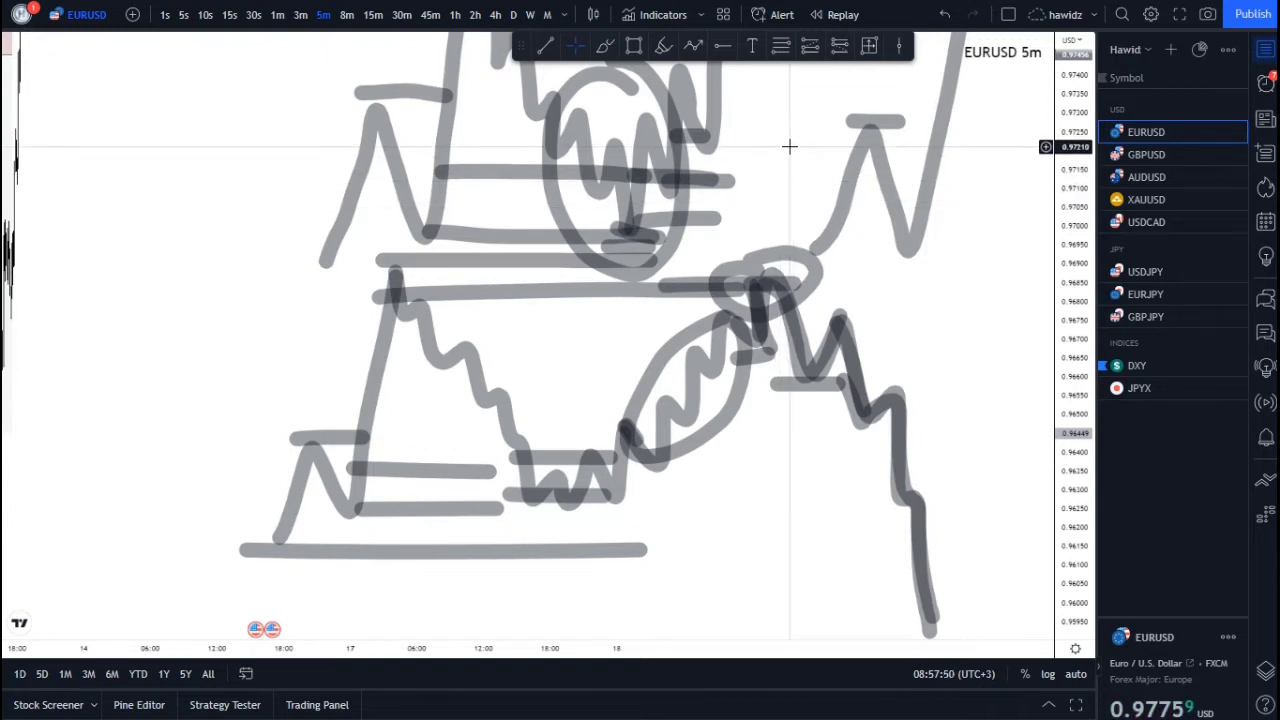
left_click_drag(790, 148, 782, 154)
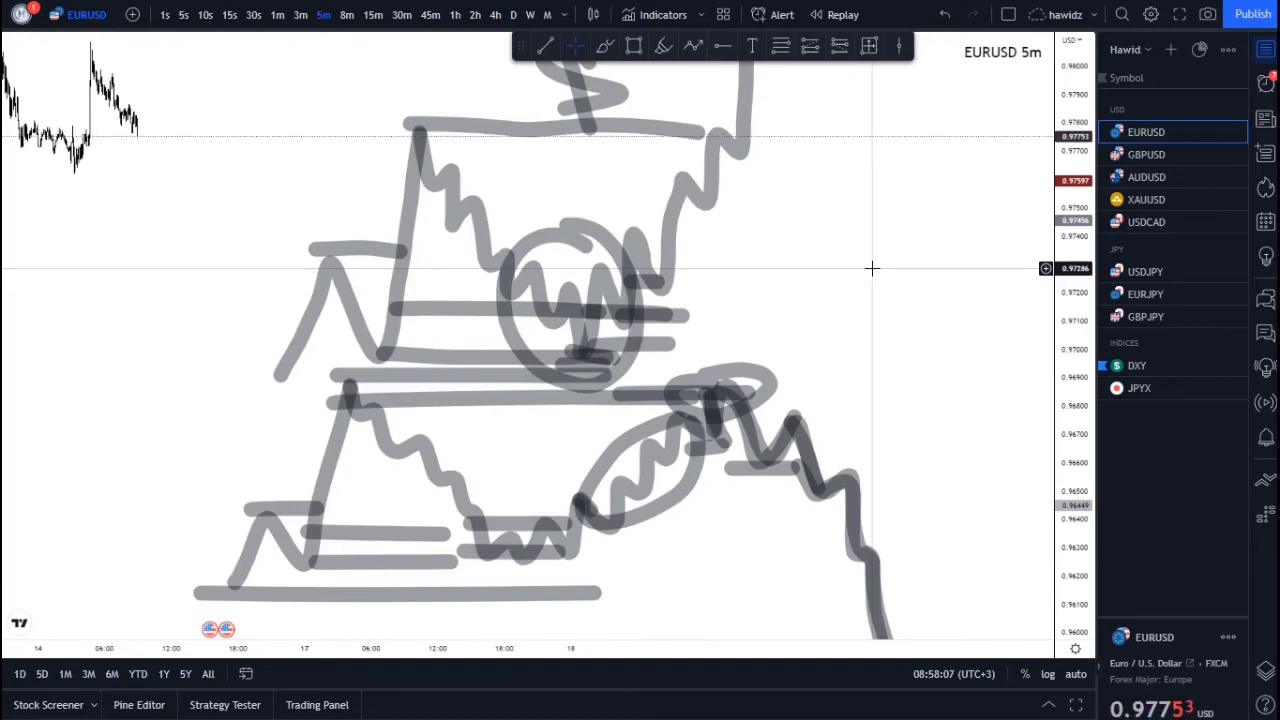
key("f7")
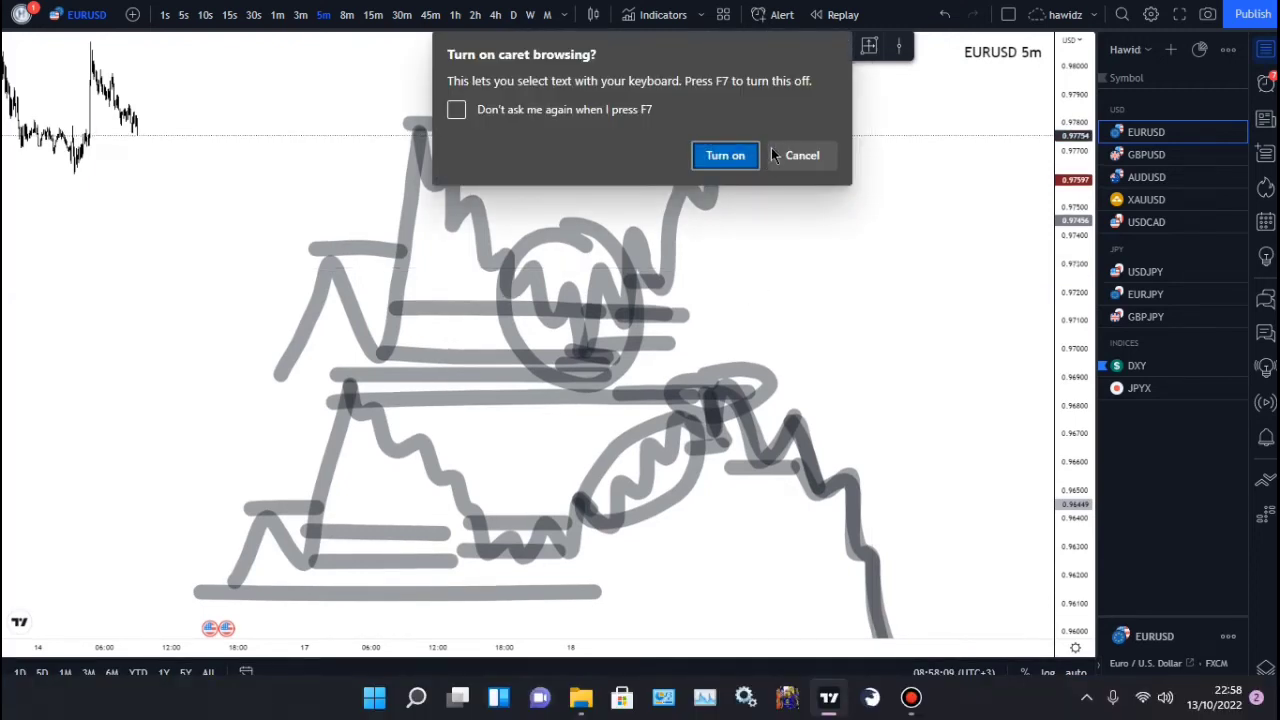
left_click(802, 156)
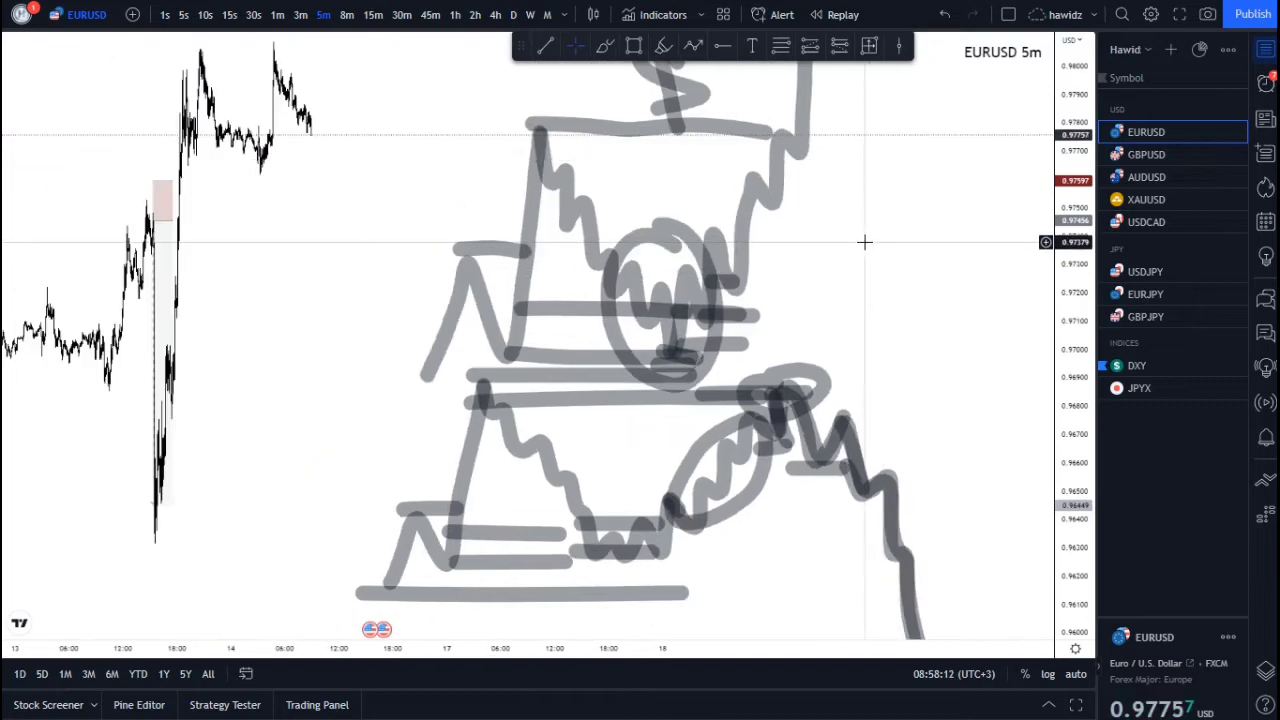
mouse_move(1196, 200)
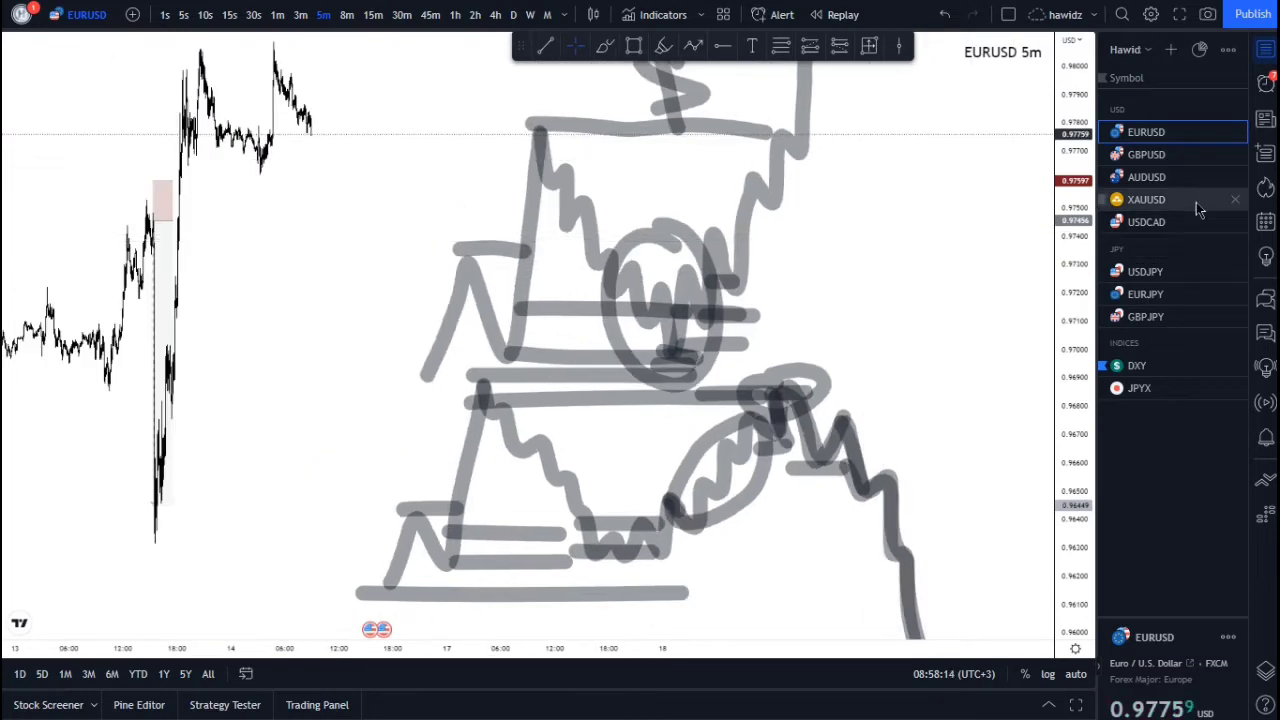
Switch to XAUUSD, review the 2-hour view, then return to the 5-minute chart.
left_click(1146, 200)
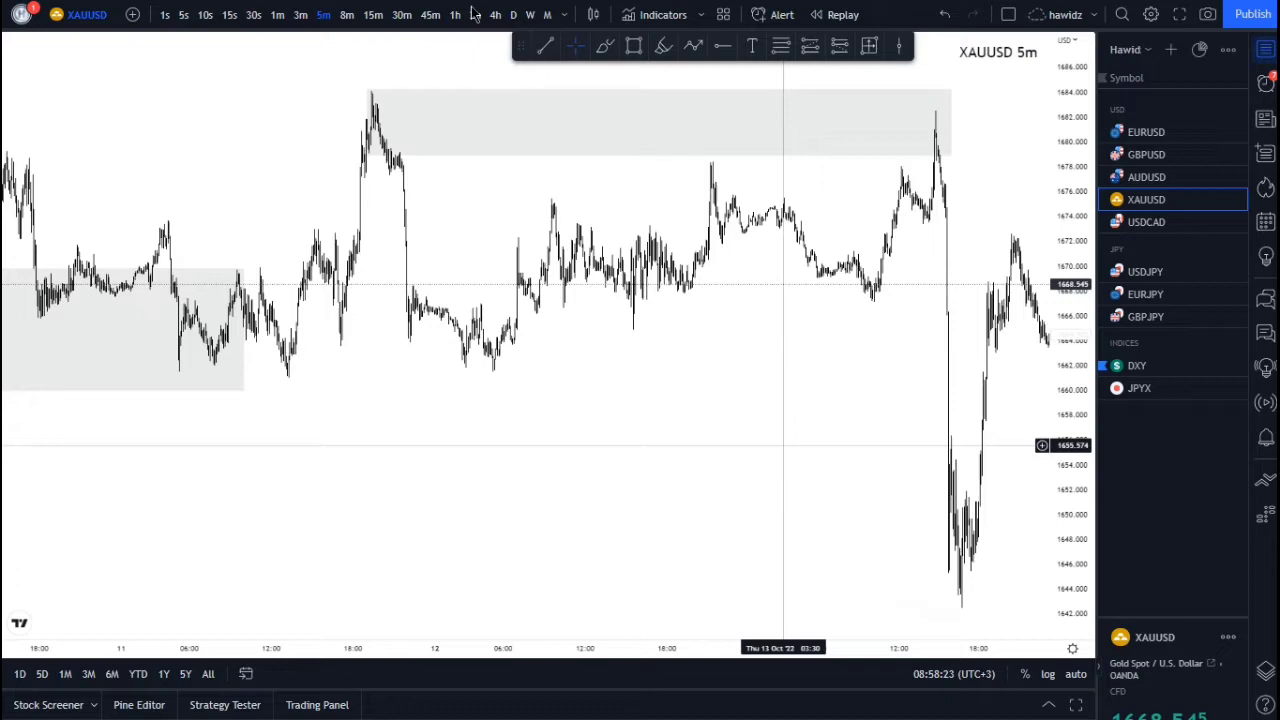
left_click(474, 14)
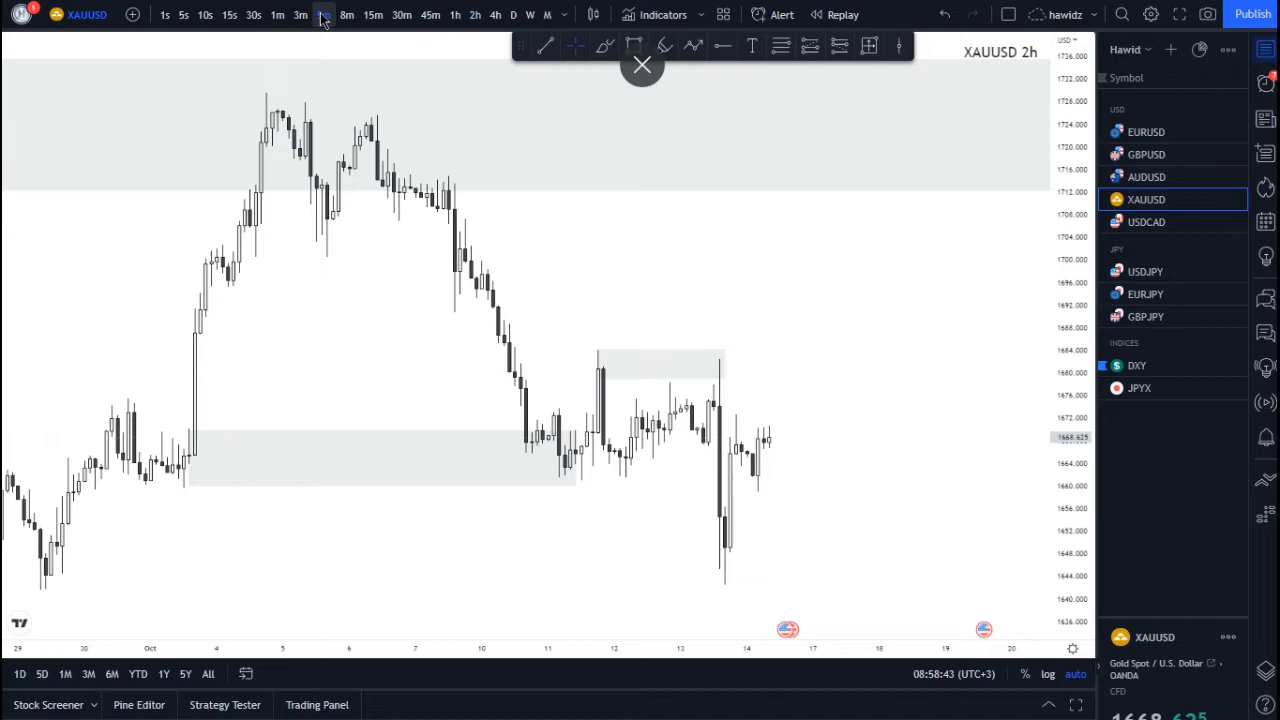
left_click(324, 14)
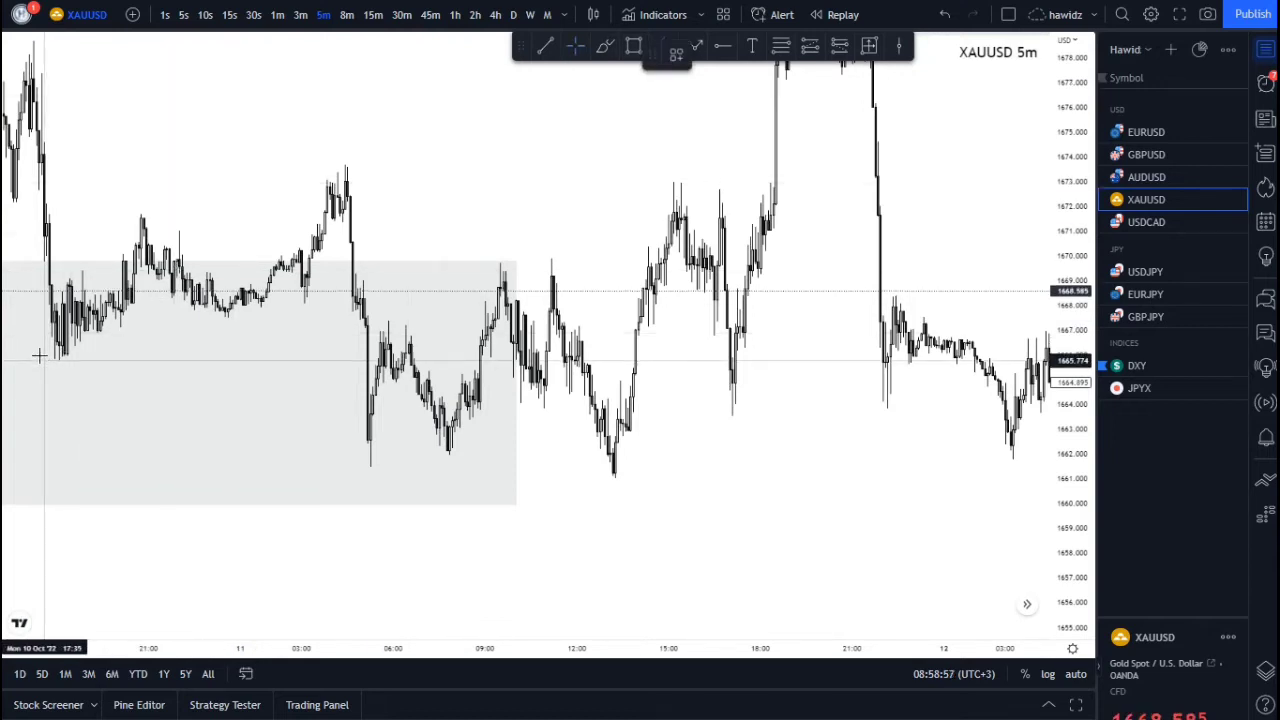
Brush-sketch the line along the lows, the swing up and down, and the rise out of the grey zone.
left_click_drag(40, 352, 336, 350)
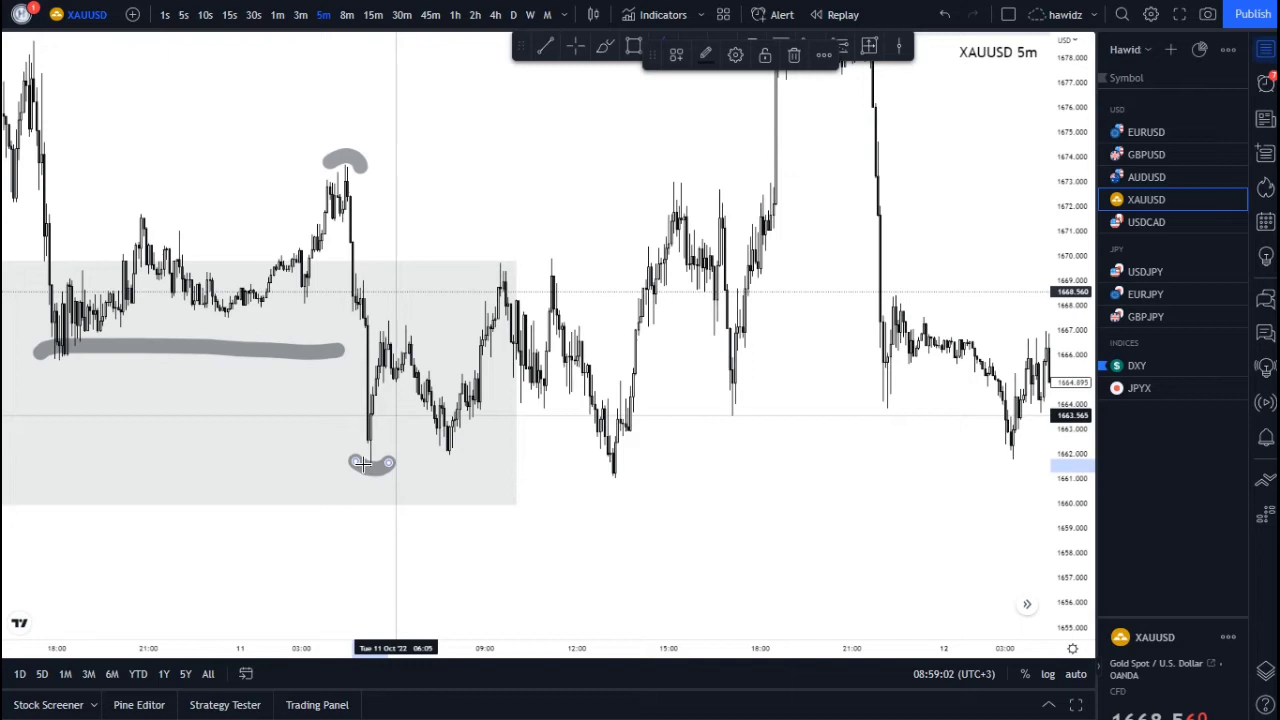
left_click_drag(370, 460, 610, 490)
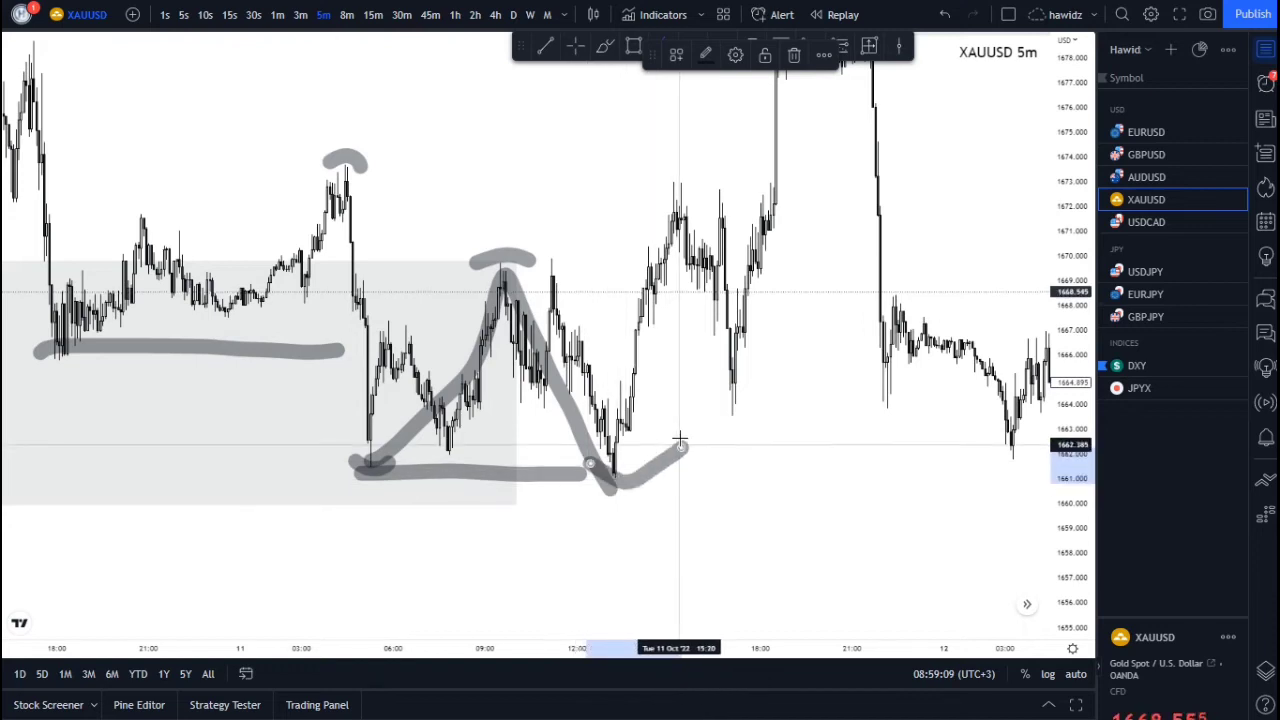
mouse_move(664, 414)
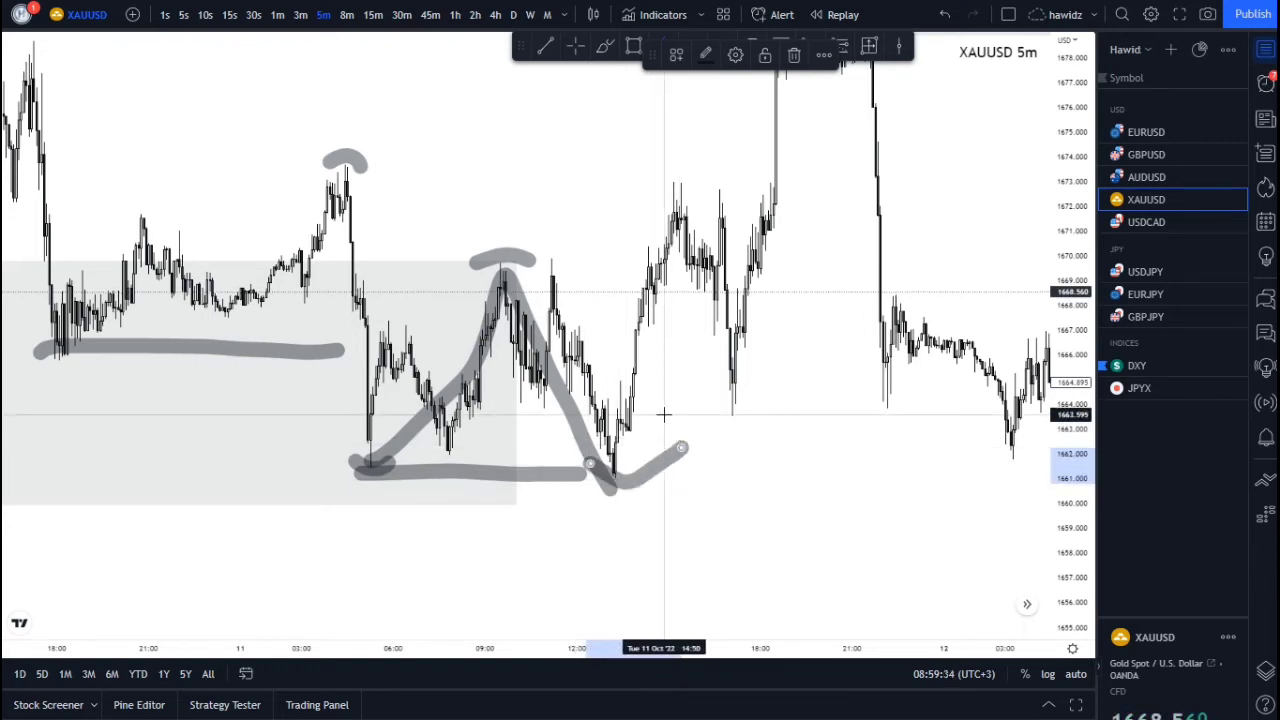
mouse_move(594, 568)
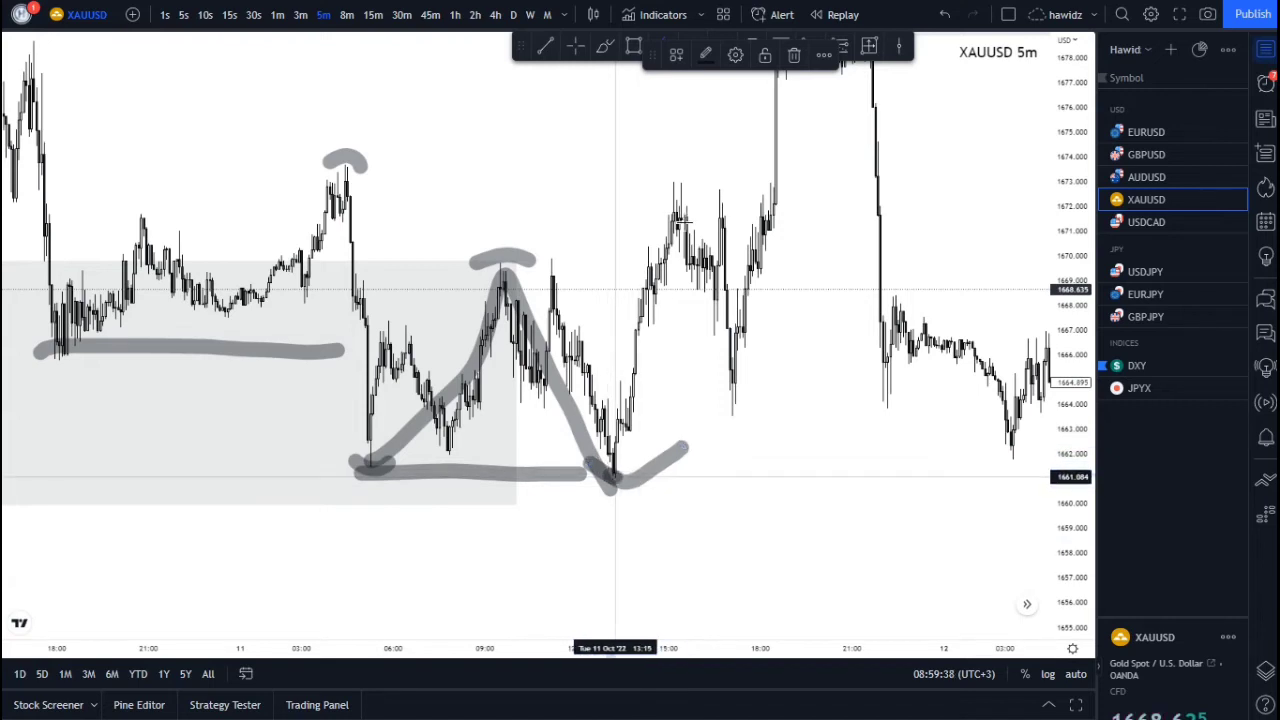
left_click_drag(608, 476, 696, 190)
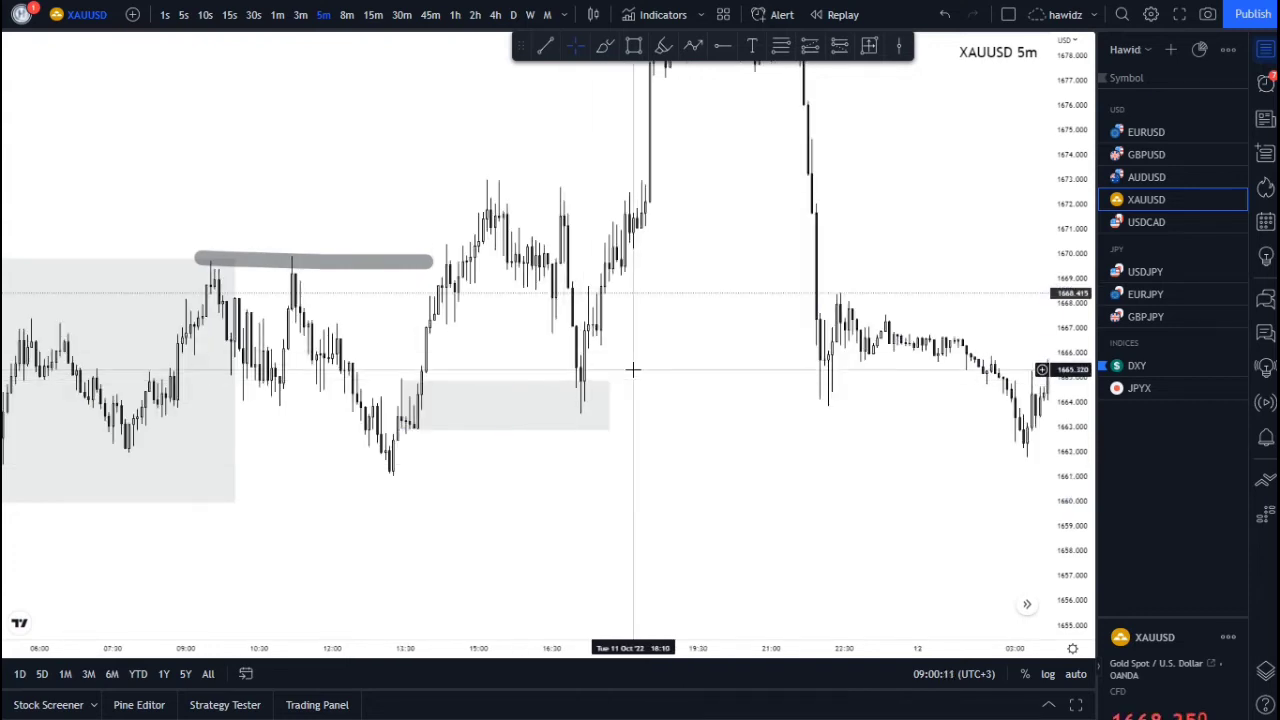
mouse_move(684, 78)
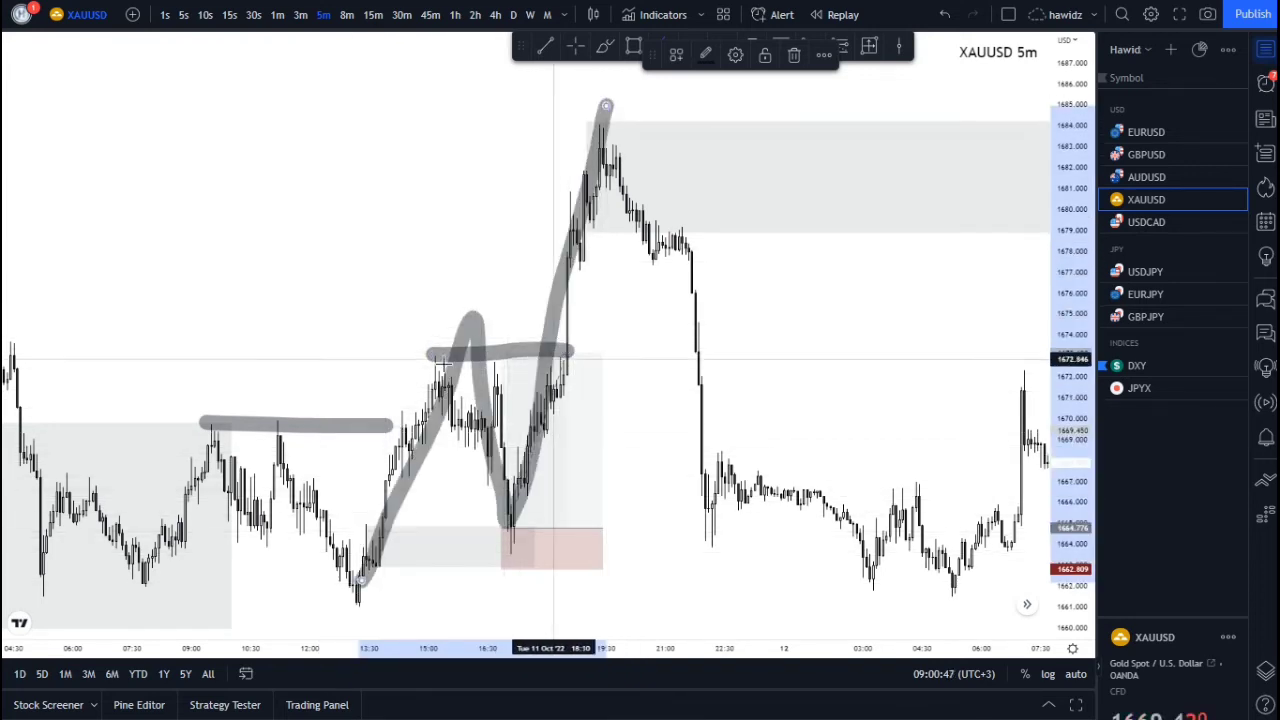
mouse_move(660, 488)
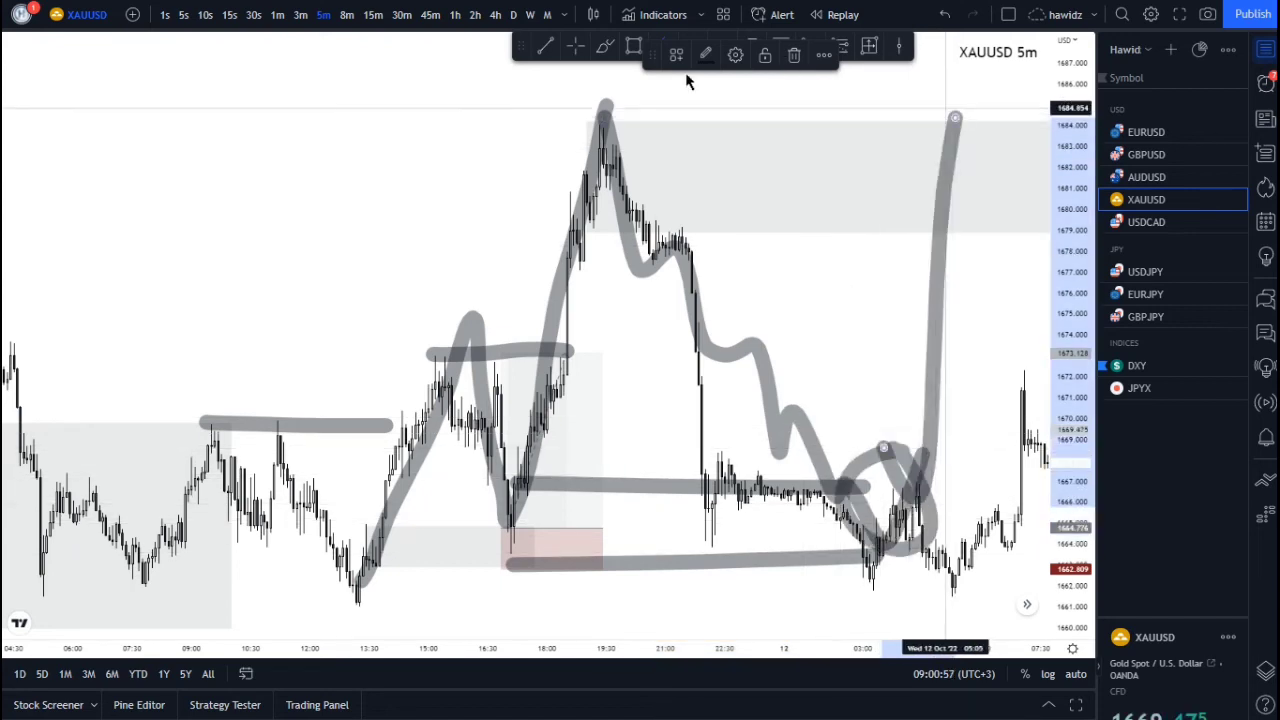
Drag the long position's profit target up to the upper supply zone.
left_click_drag(576, 100, 784, 92)
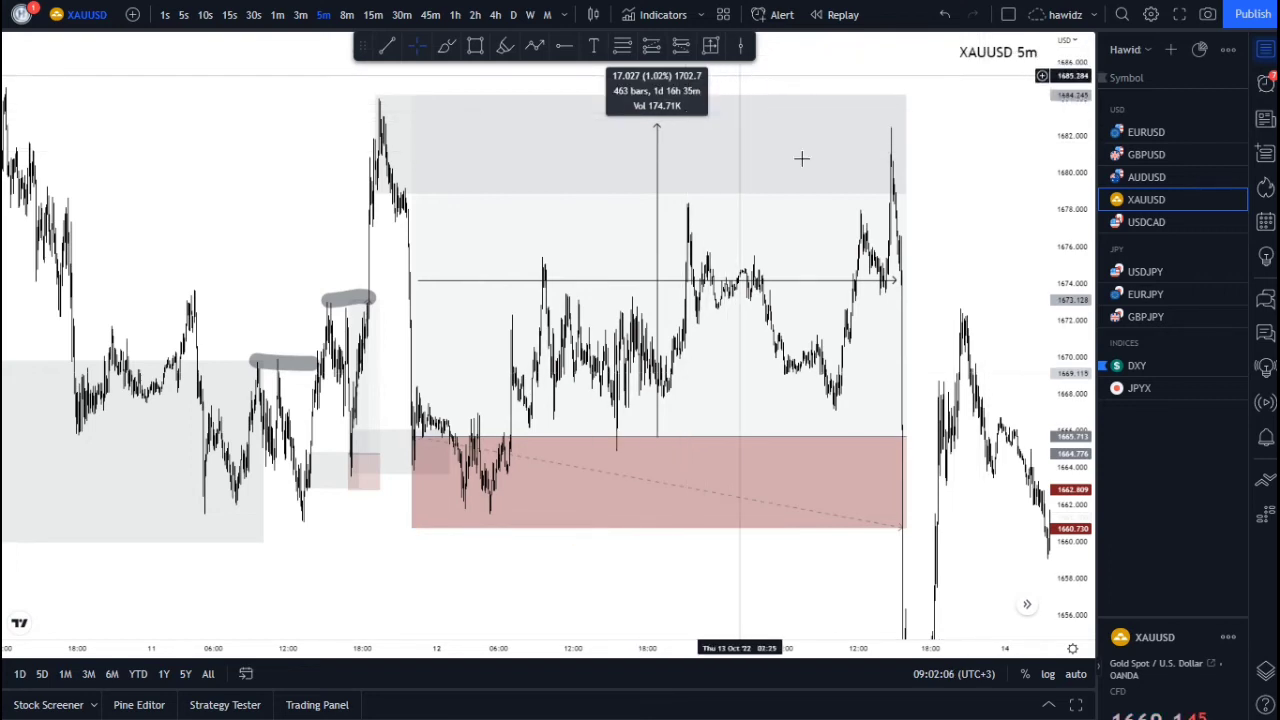
mouse_move(980, 256)
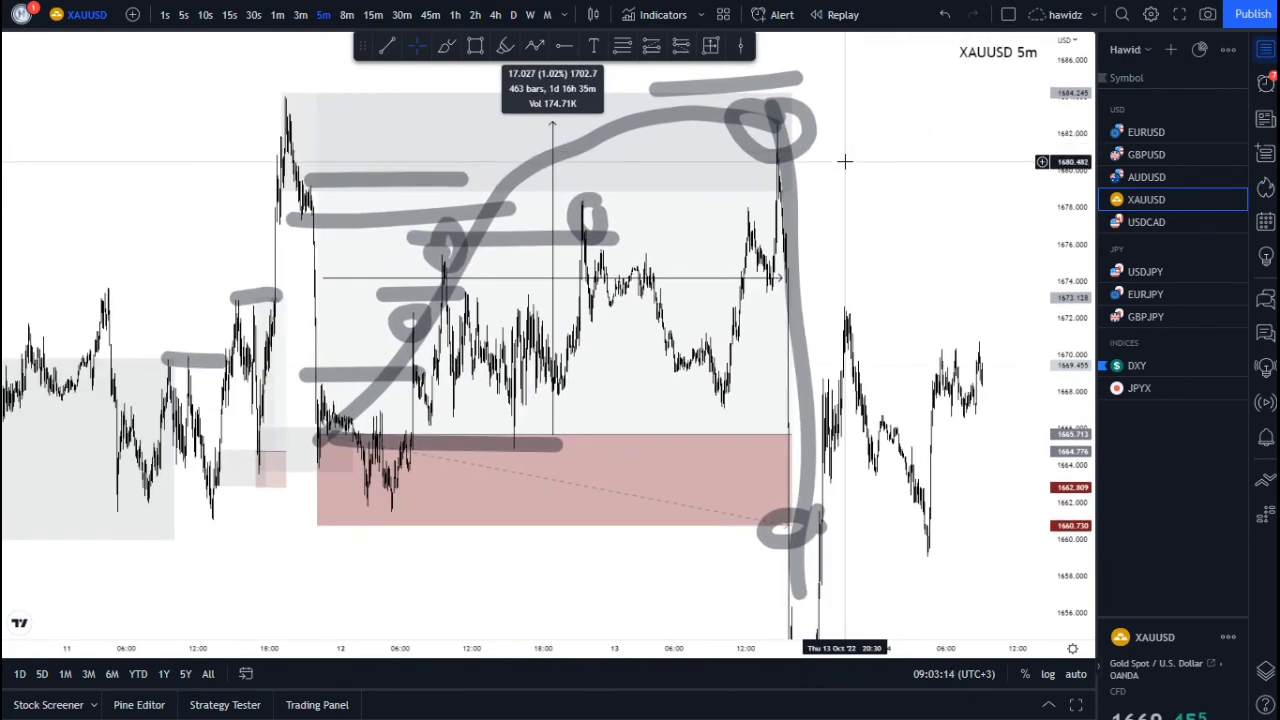
mouse_move(836, 152)
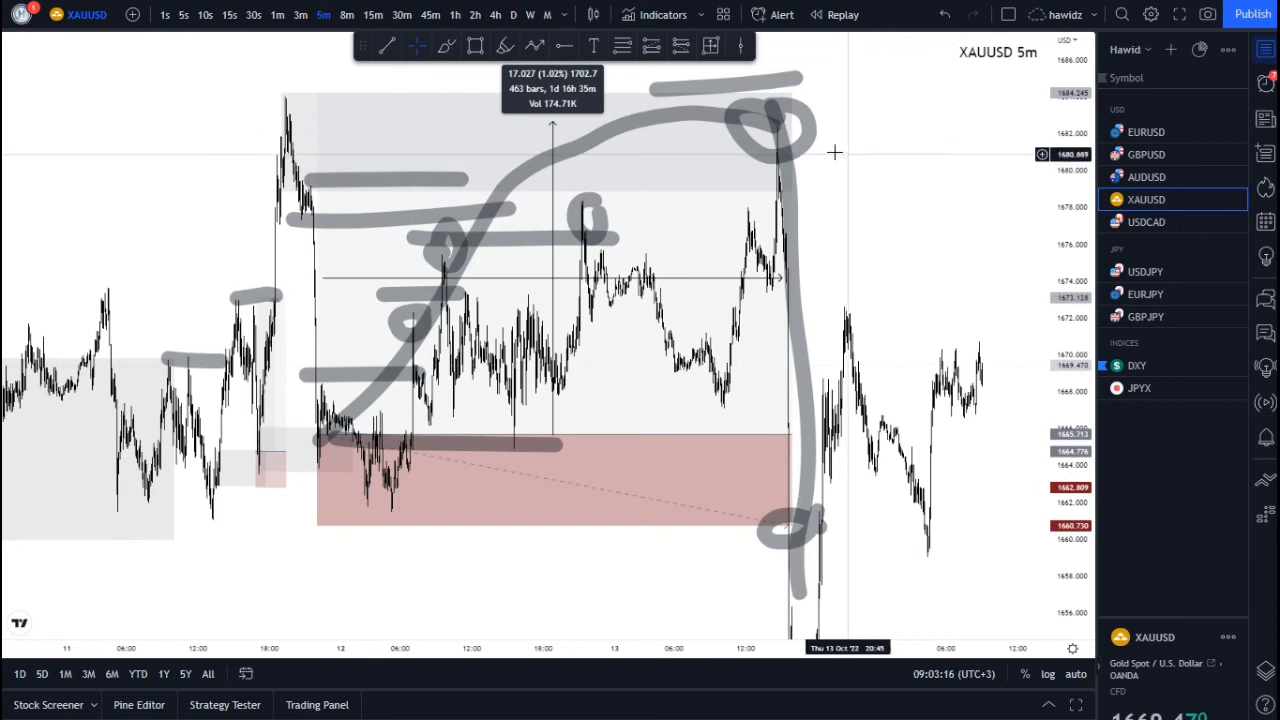
mouse_move(882, 180)
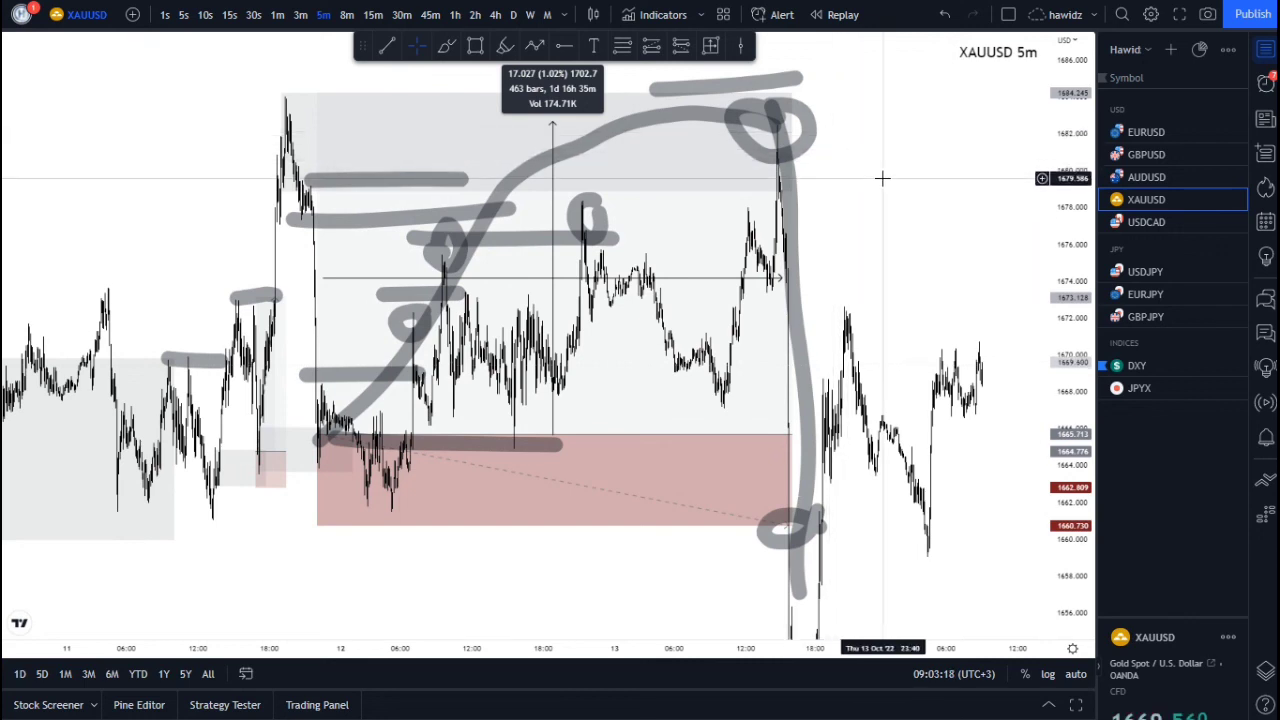